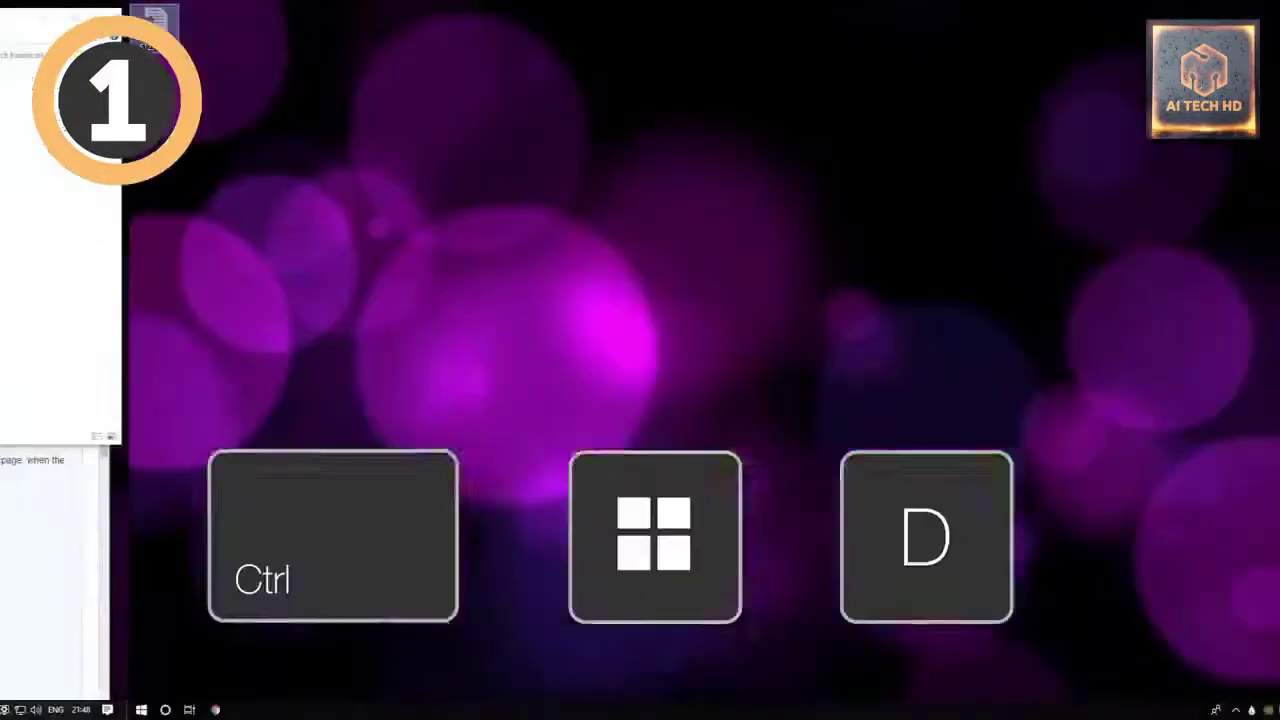
Create and switch to a new empty virtual desktop with Ctrl+Win+D
key(Ctrl+Win+D)
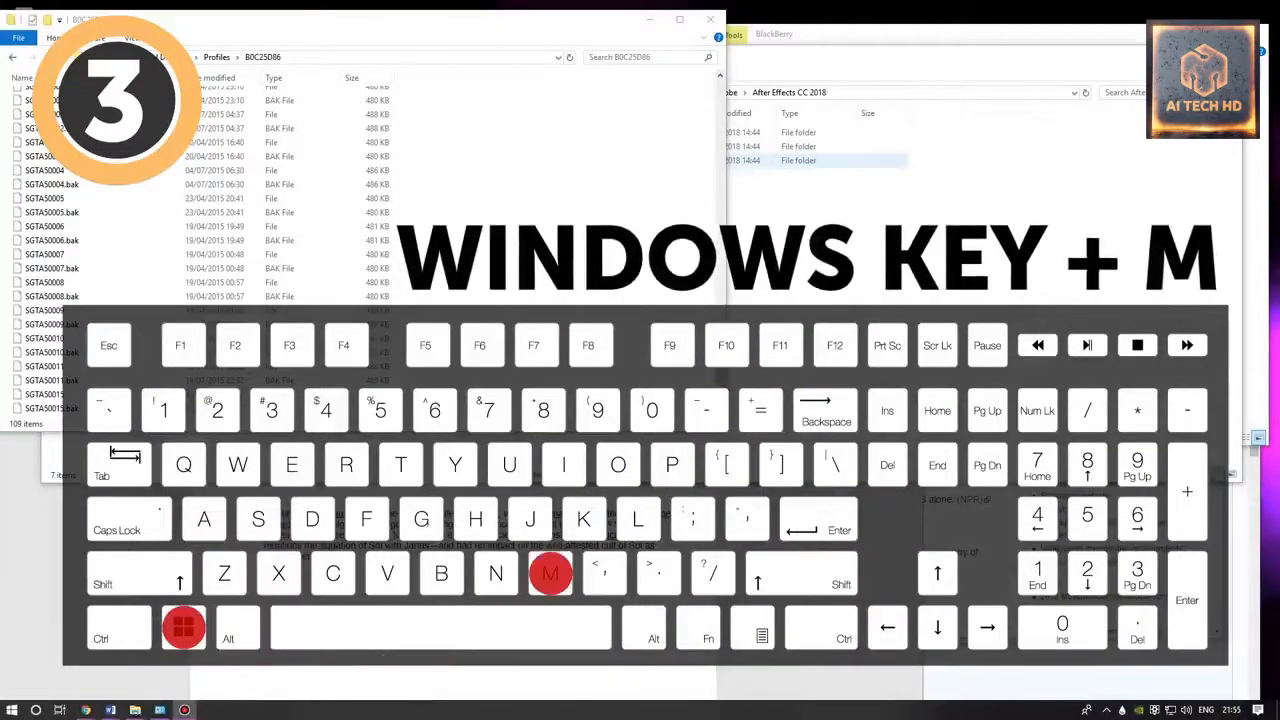
key(Win+m)
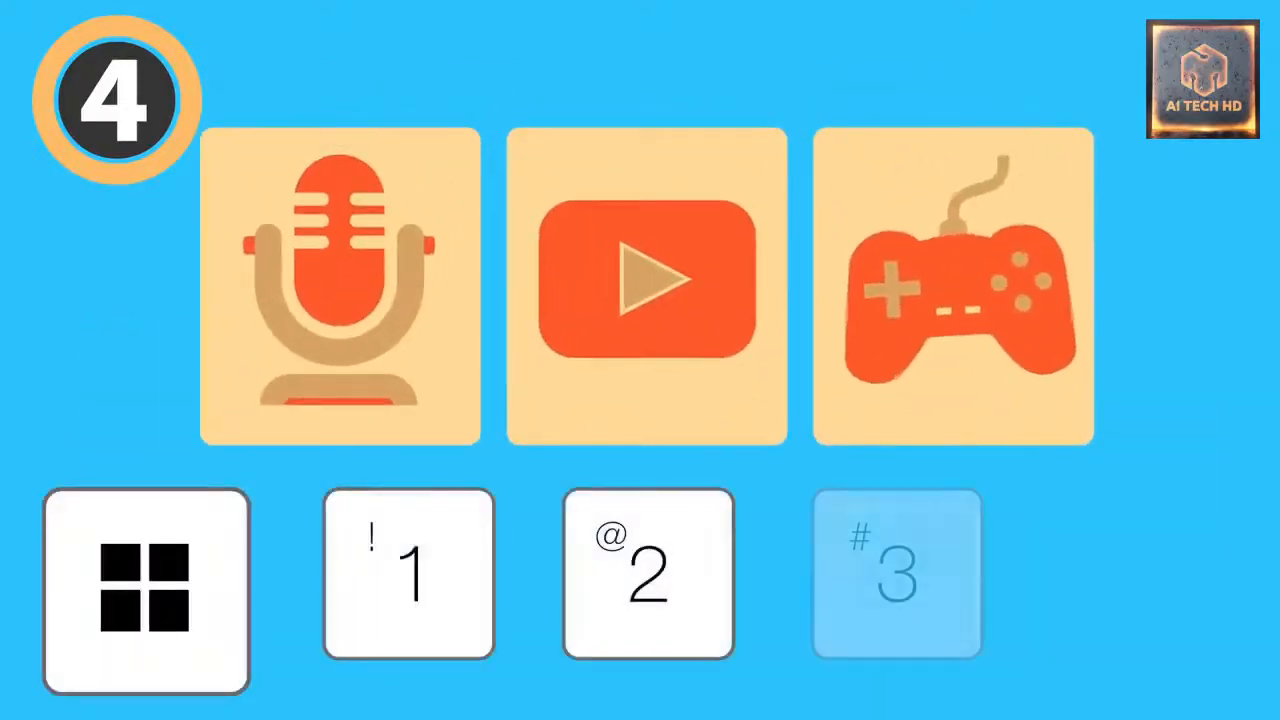
click(895, 575)
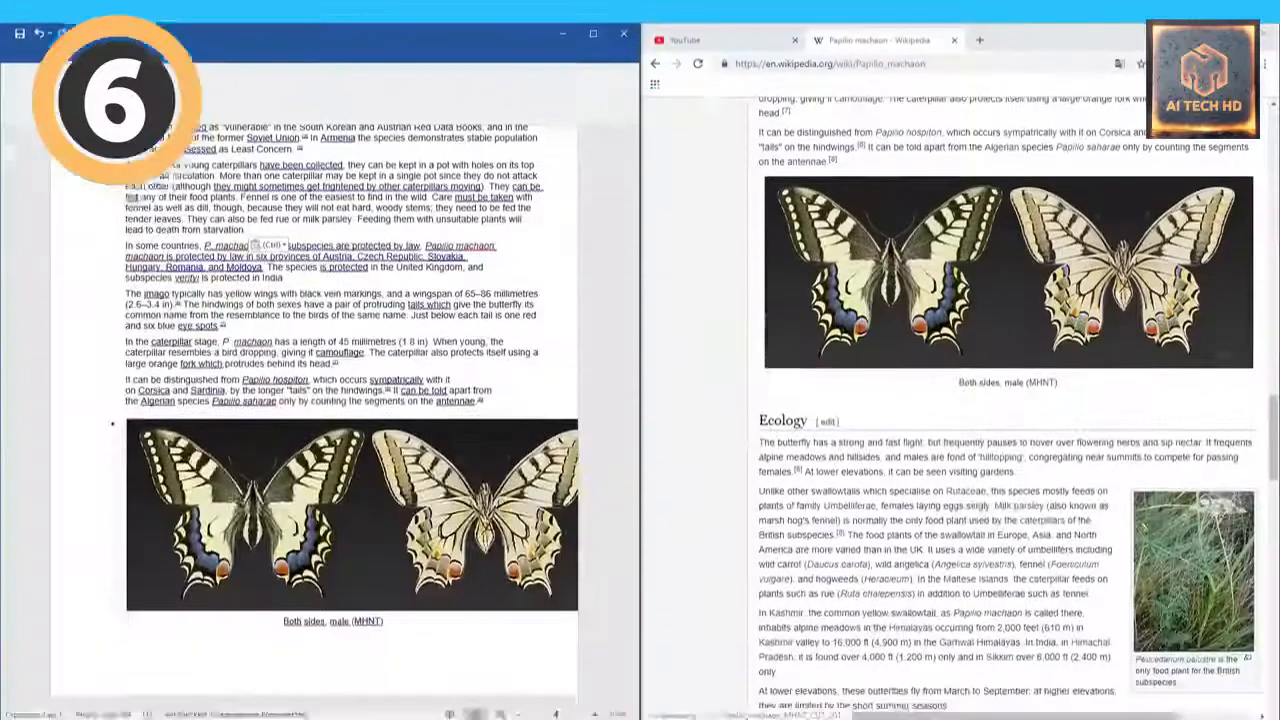
Show Task View, then cycle through the Word, screen recorder and other open windows
key(ctrl+Tab)
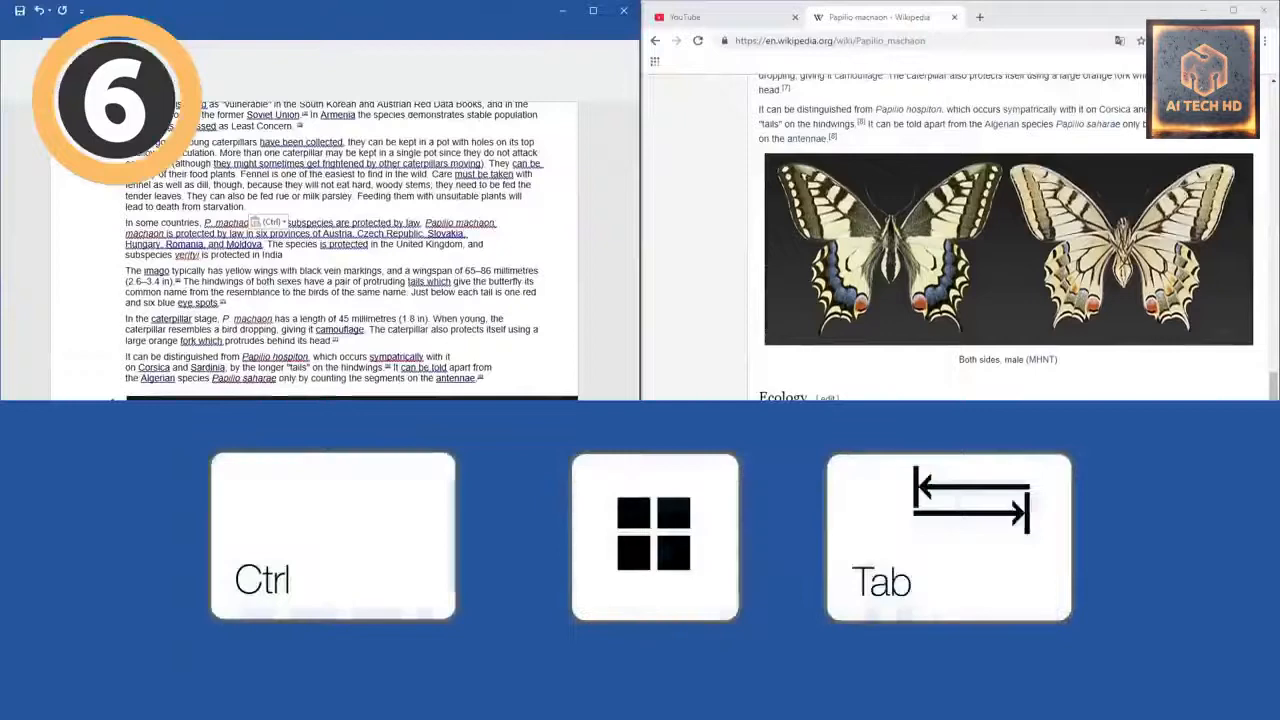
key(Win+Tab)
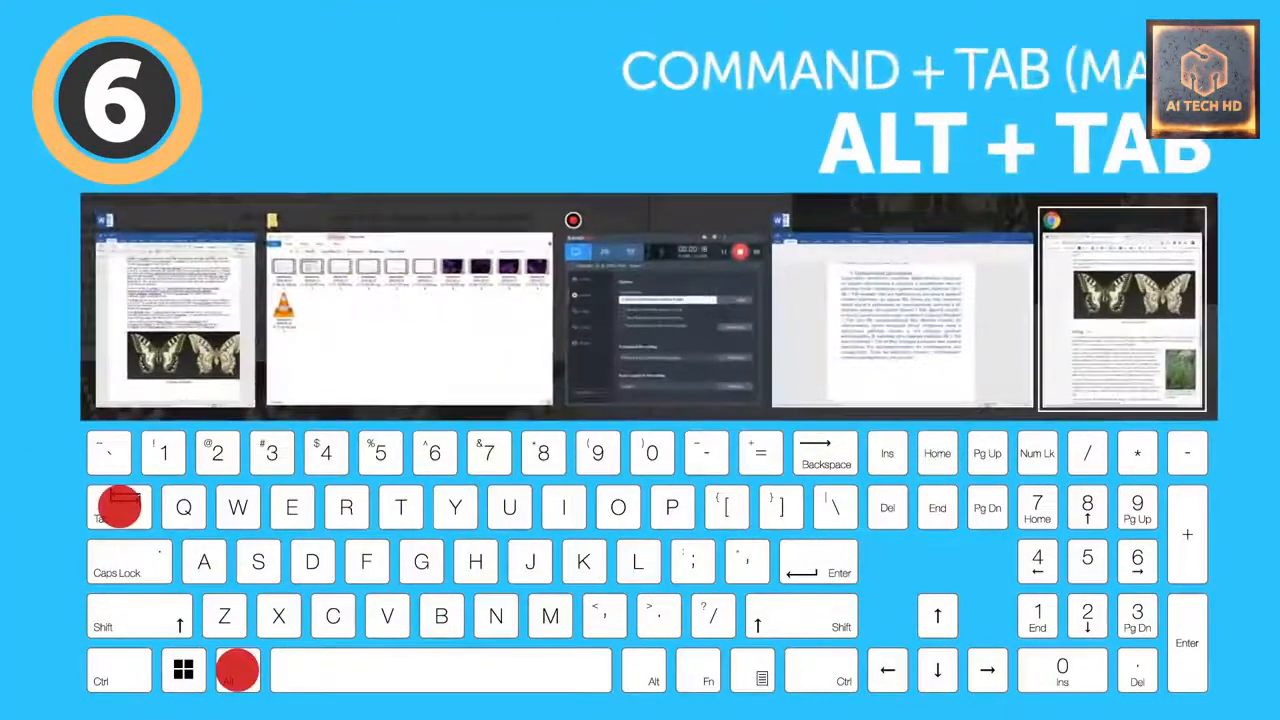
key(Tab)
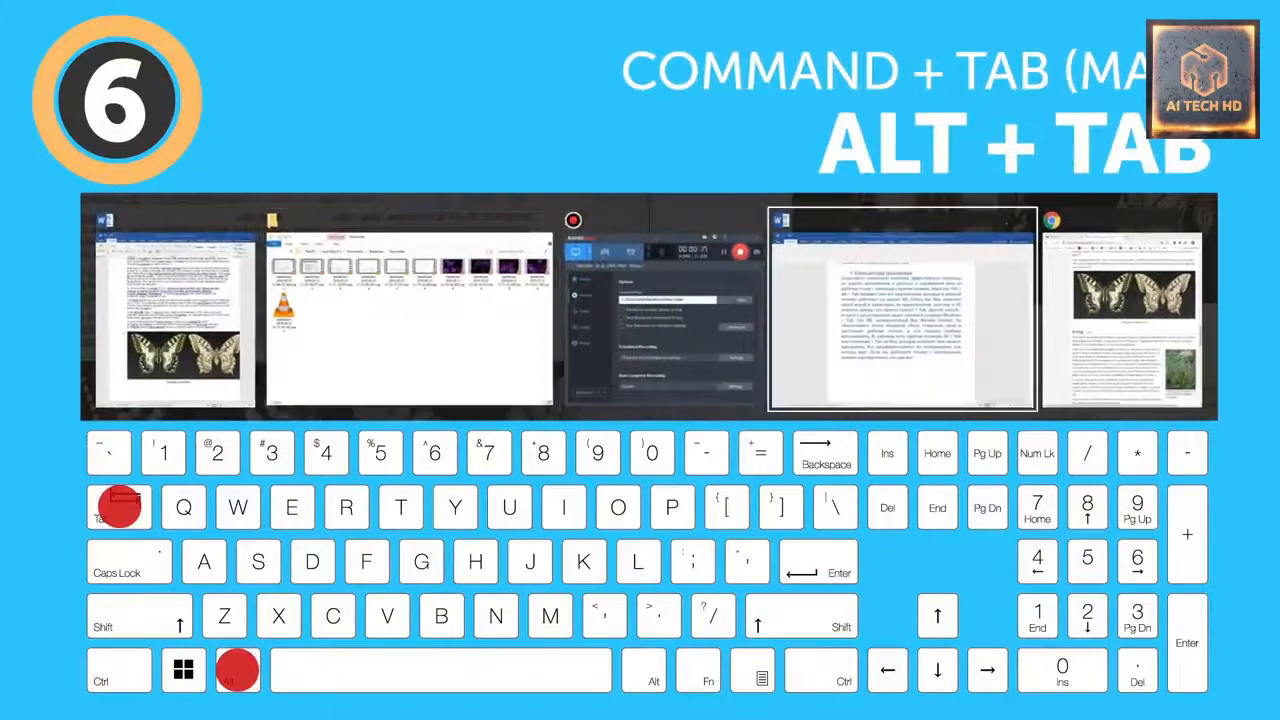
key(Tab)
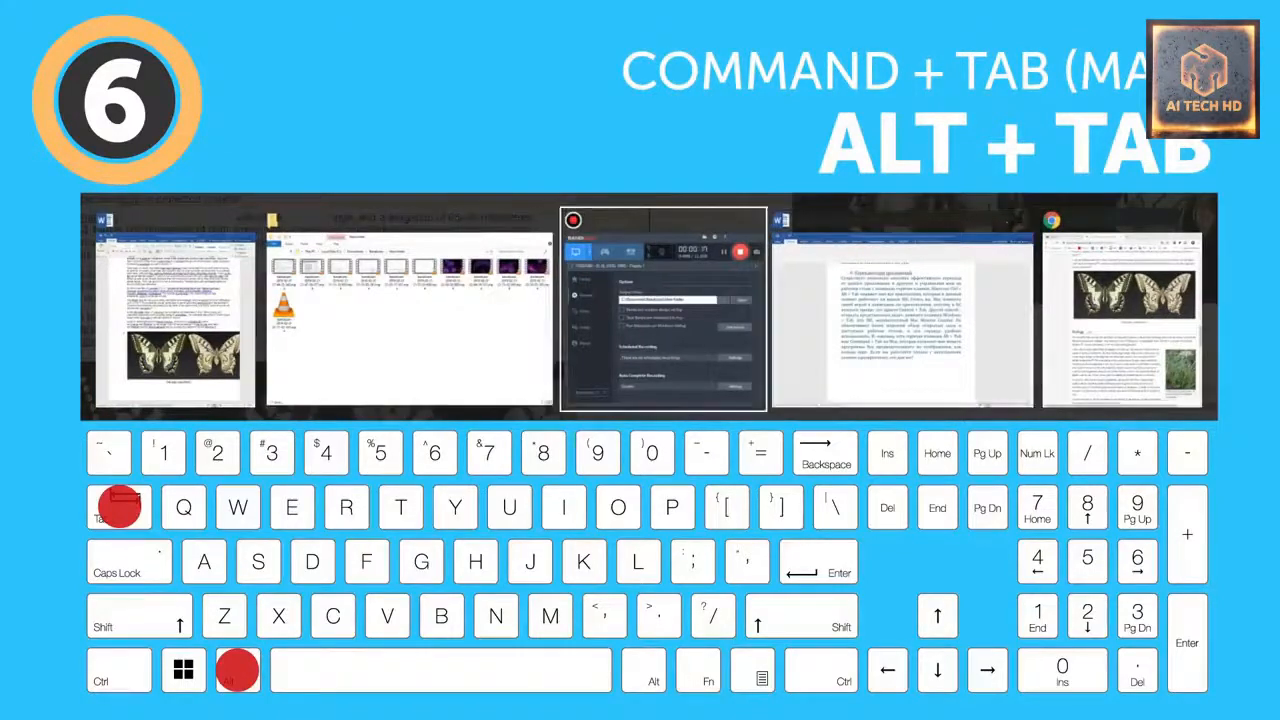
key(Tab)
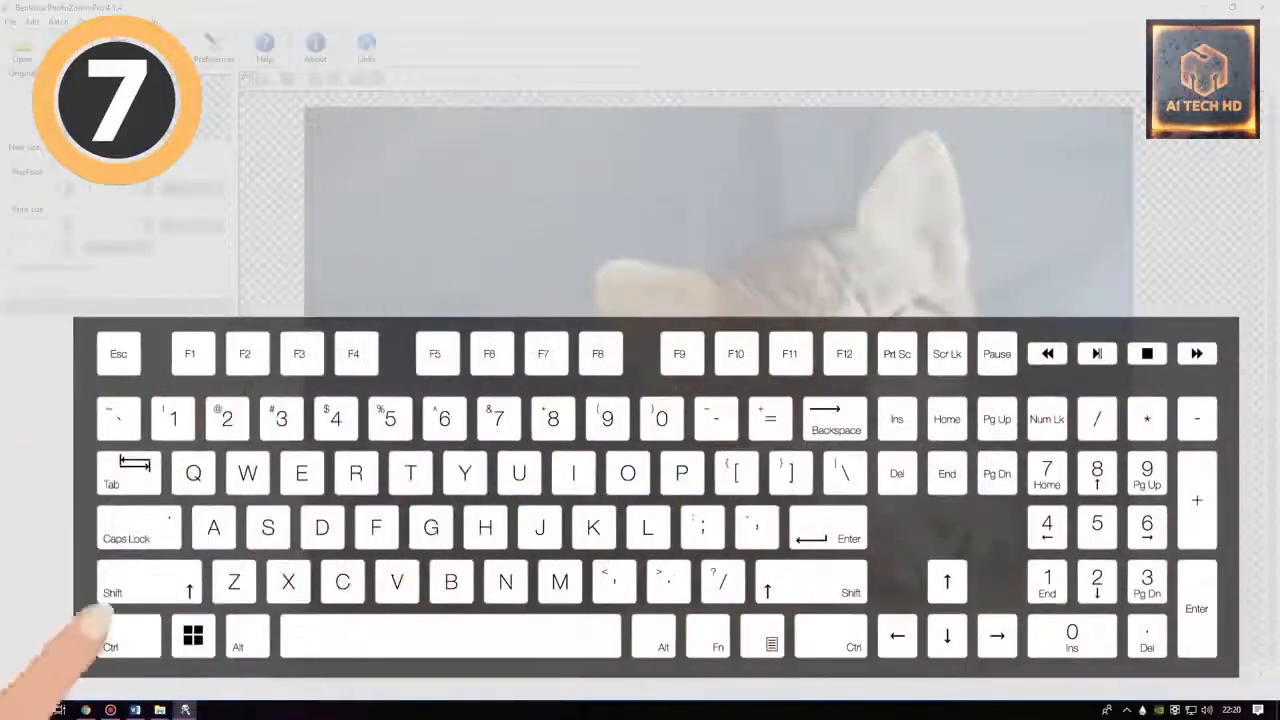
Open Task Manager with Ctrl+Shift+Esc and end the unresponsive program
key(ctrl+shift)
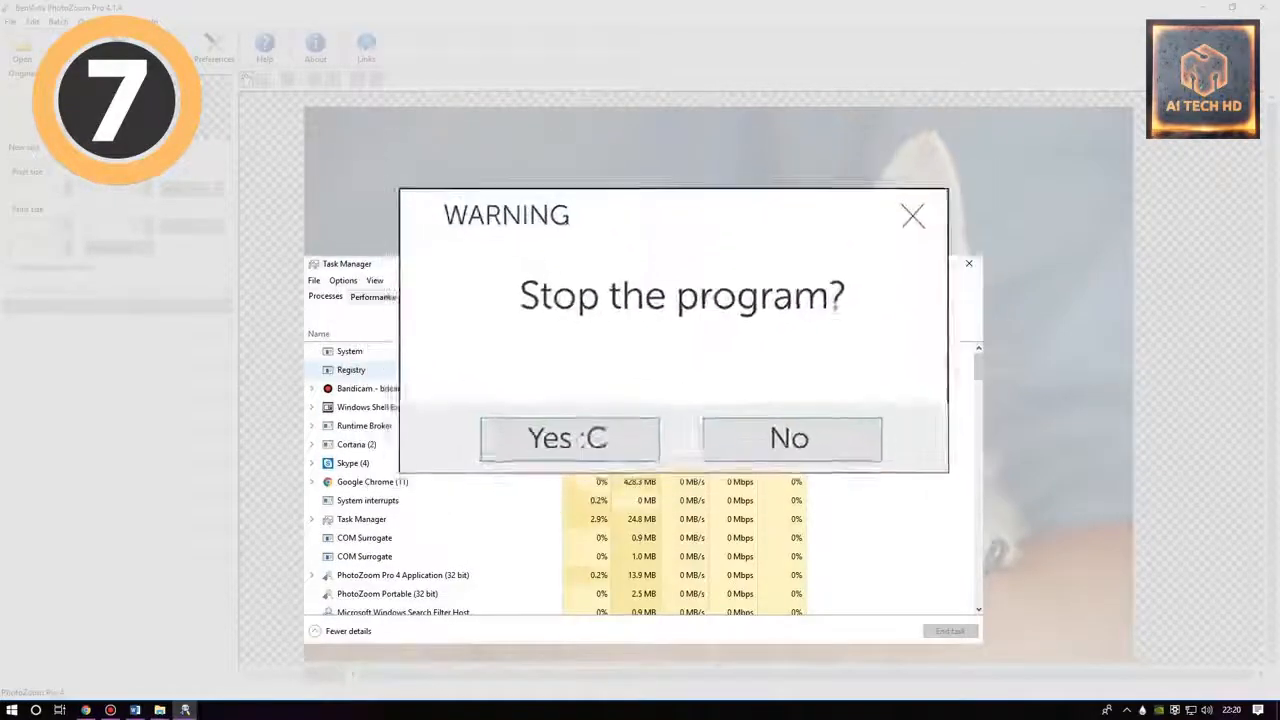
click(567, 438)
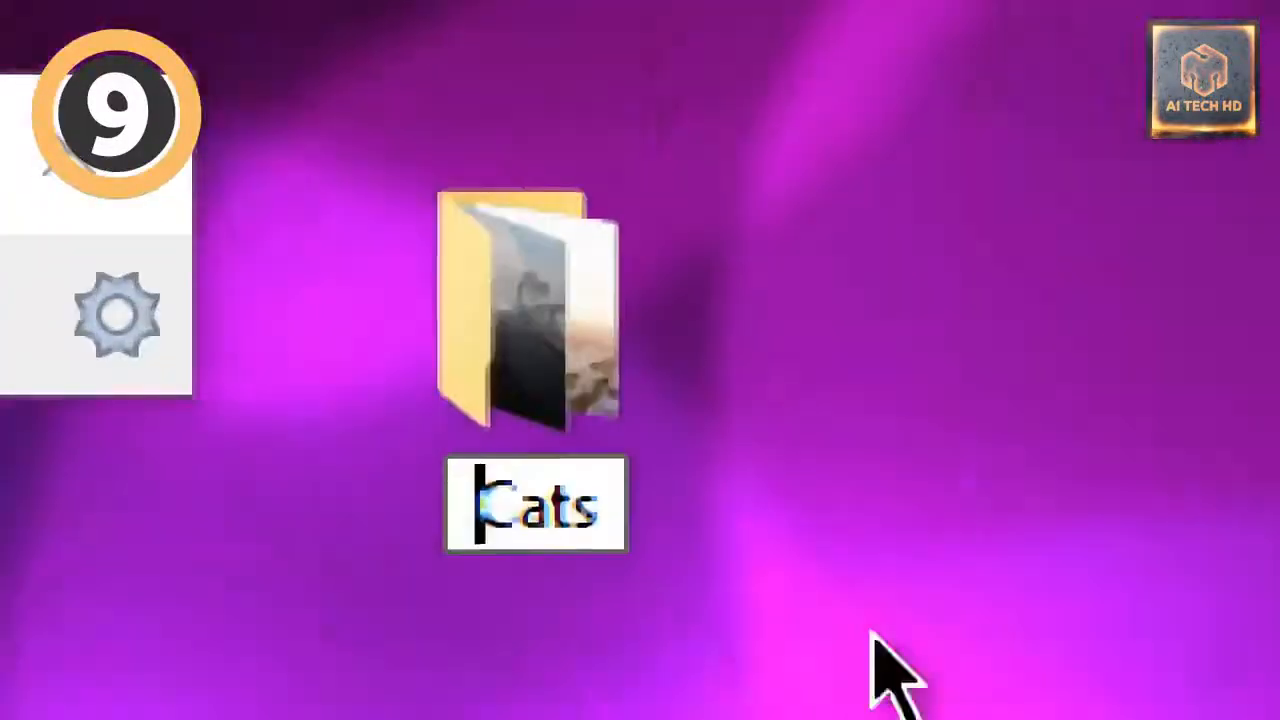
Rename the Cats folder to 'Not Cats' and advance to tip ten
text(Not)
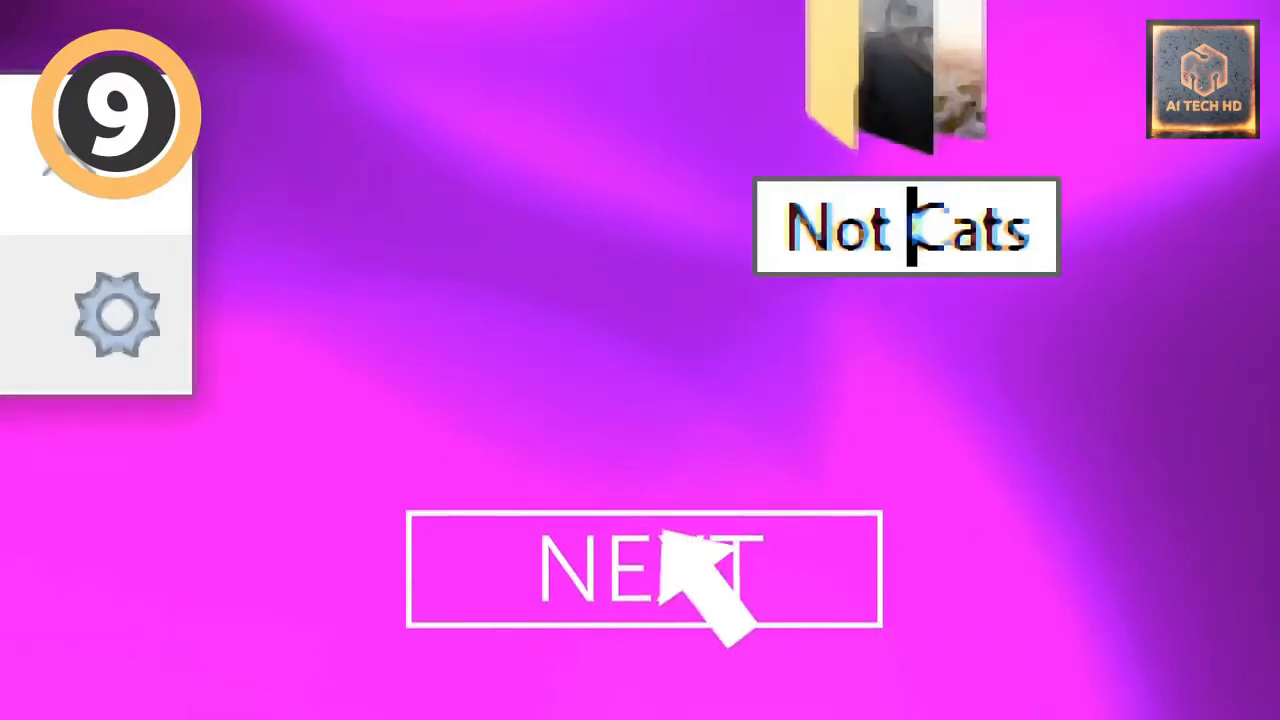
click(640, 570)
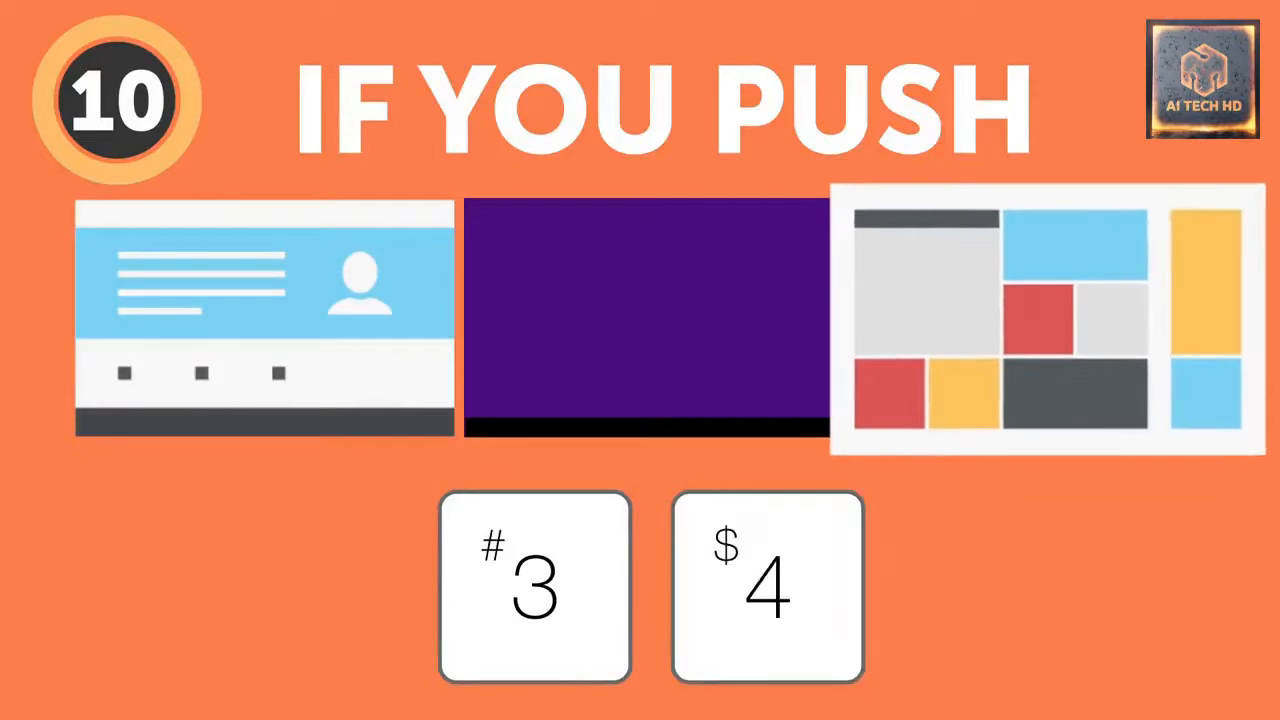
Advance from the window-snapping number keys tip to tip eleven
click(534, 586)
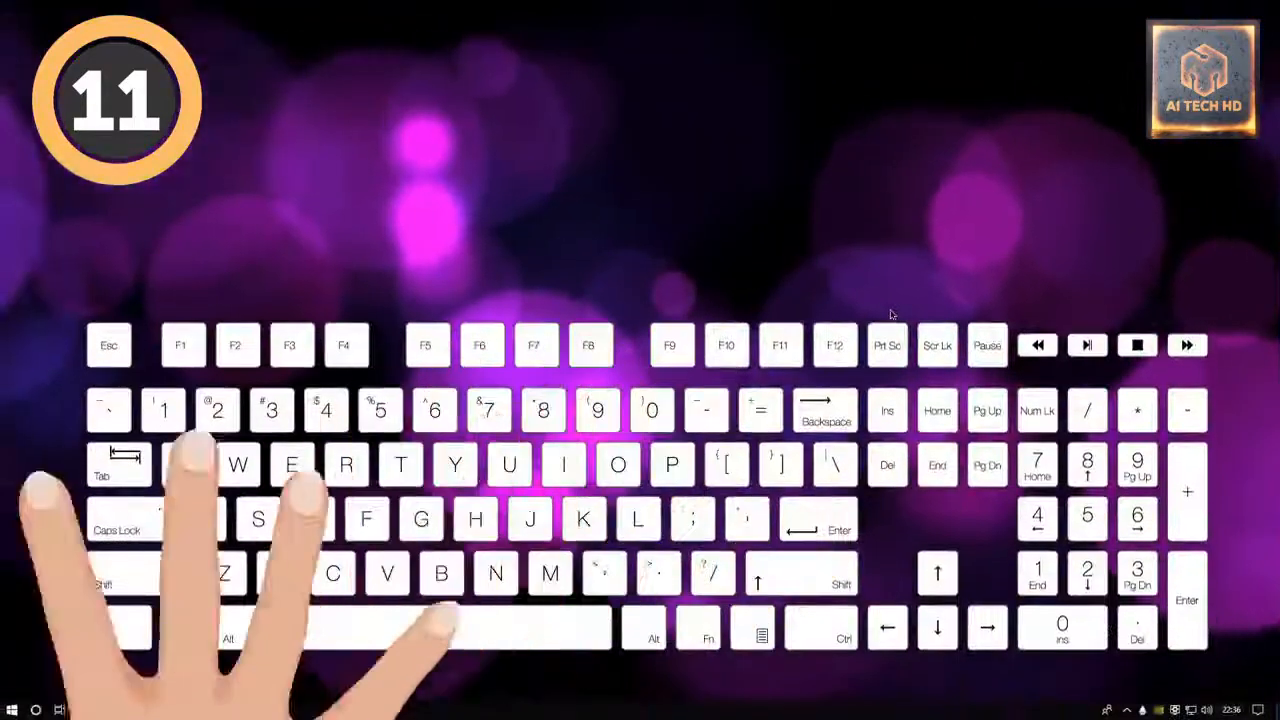
Open Action Center with the Windows key + A shortcut
key(win+a)
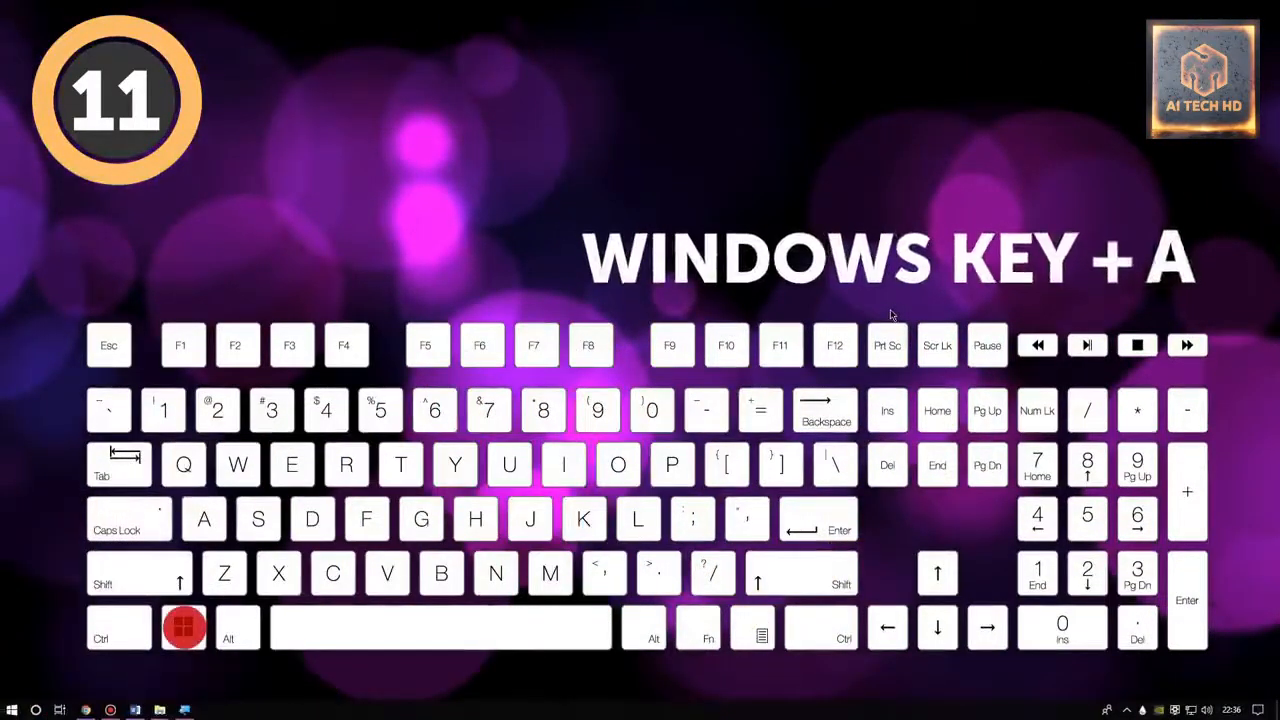
key(a)
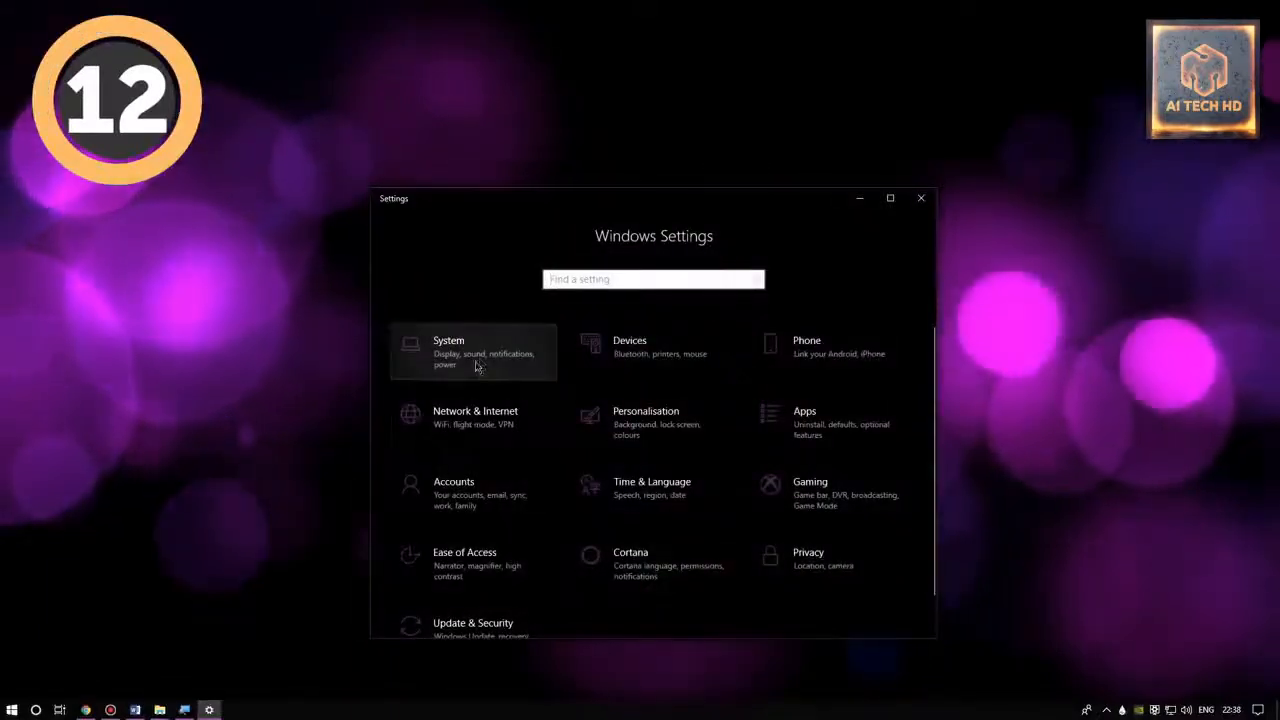
Open the System page in the Windows Settings window
click(475, 352)
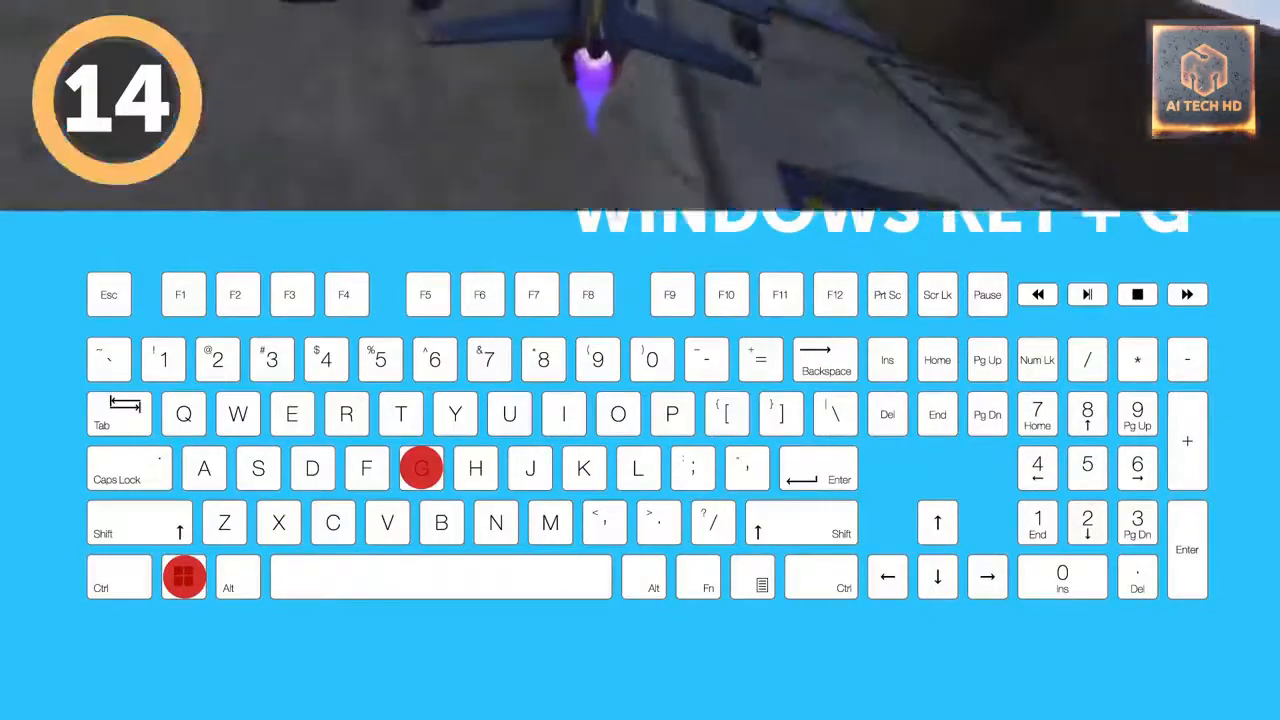
Open Game Bar over the jet game, record with Win+Alt+R, then advance to tip fifteen
key(Win+g)
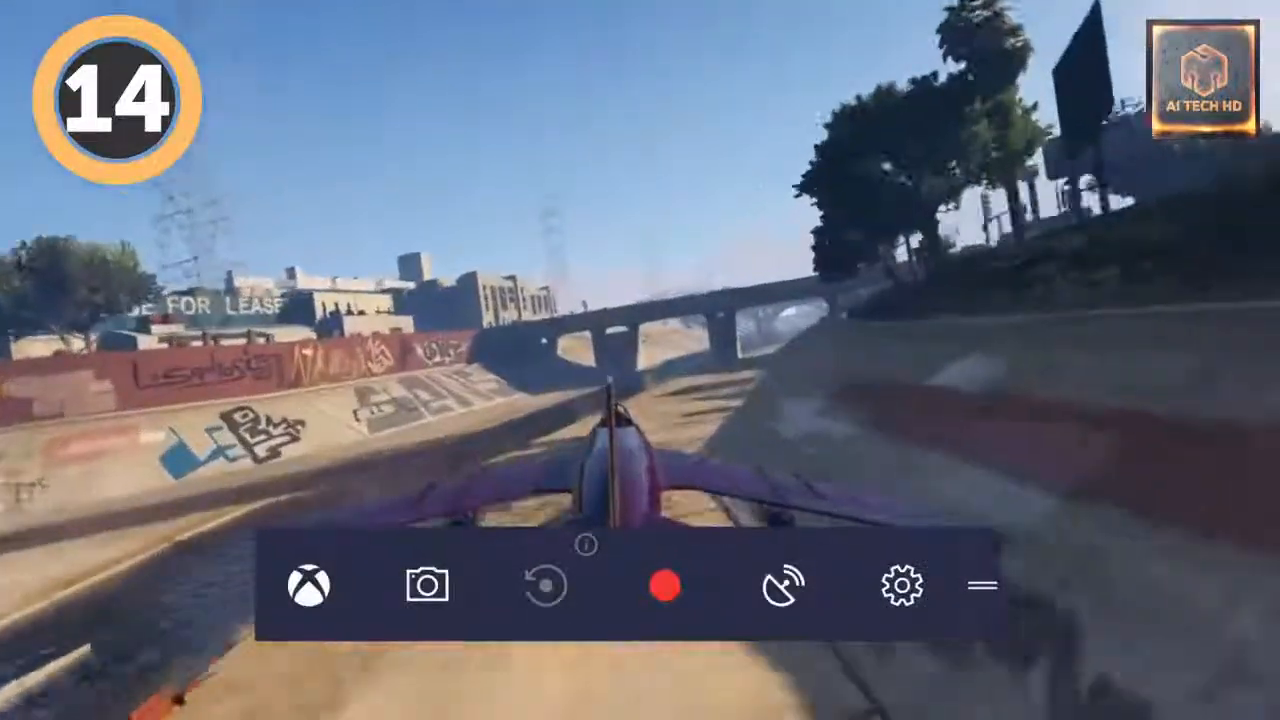
key(Win+Alt+R)
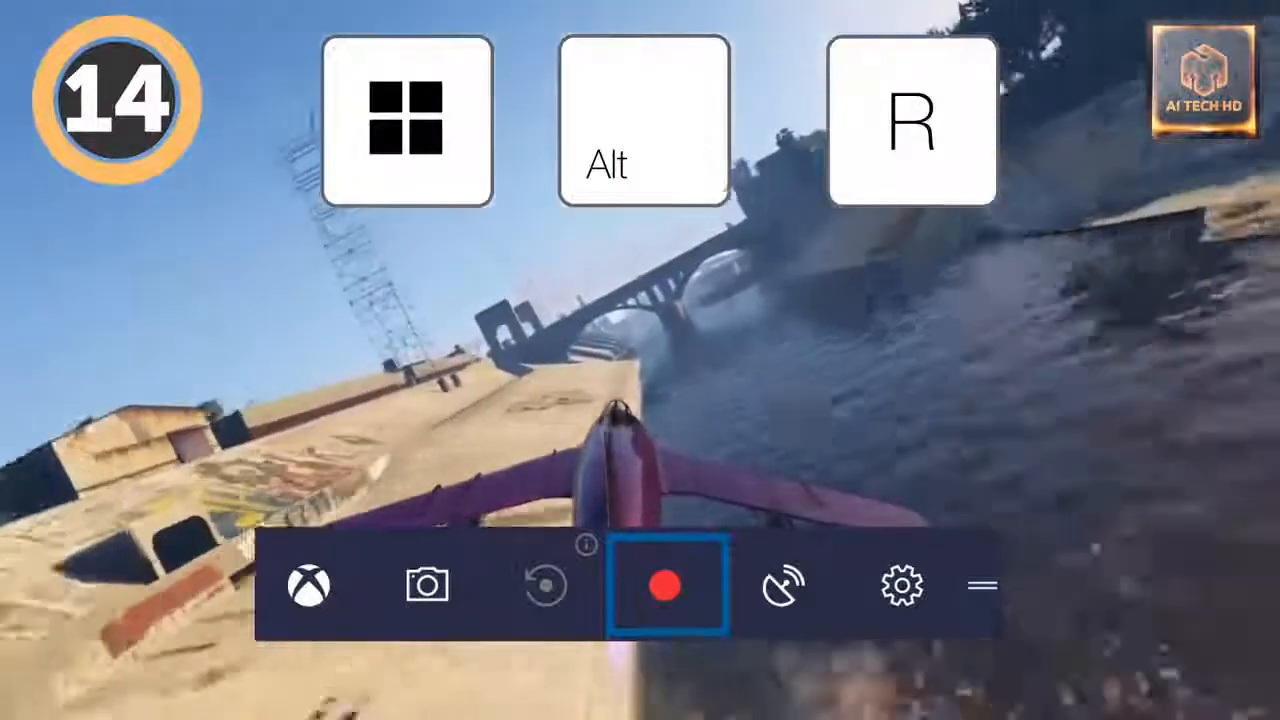
key(B)
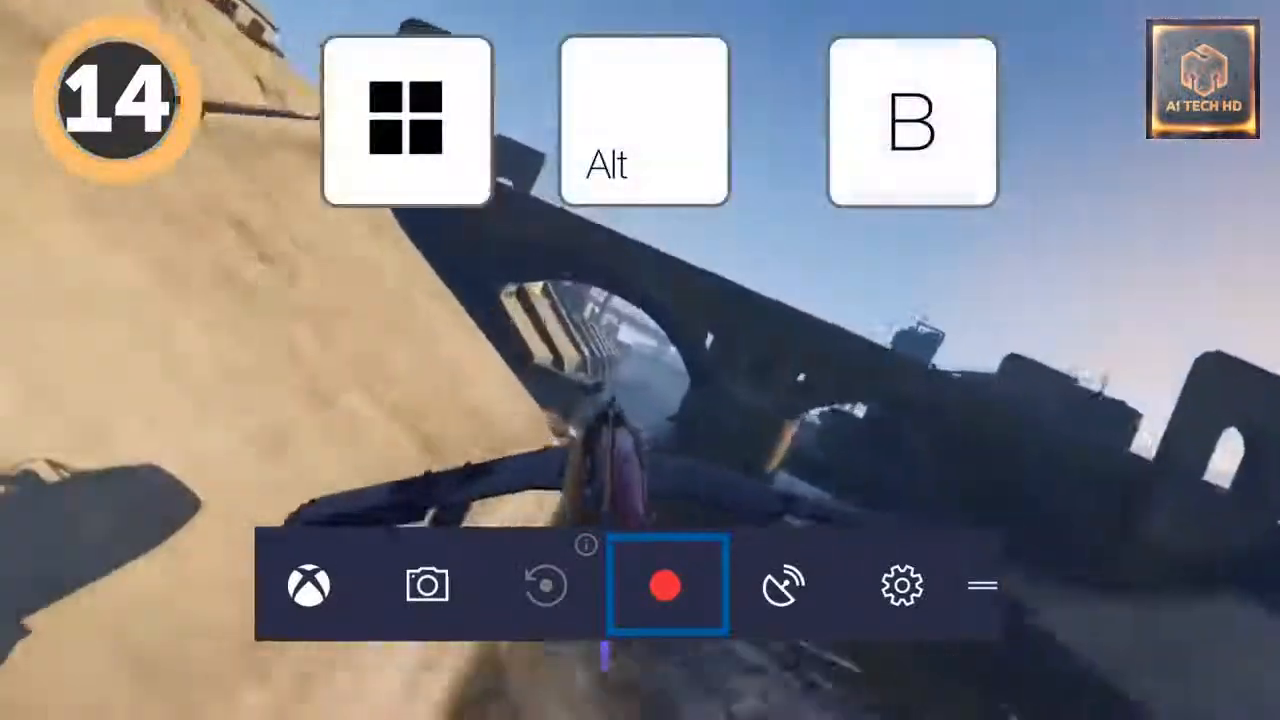
click(783, 585)
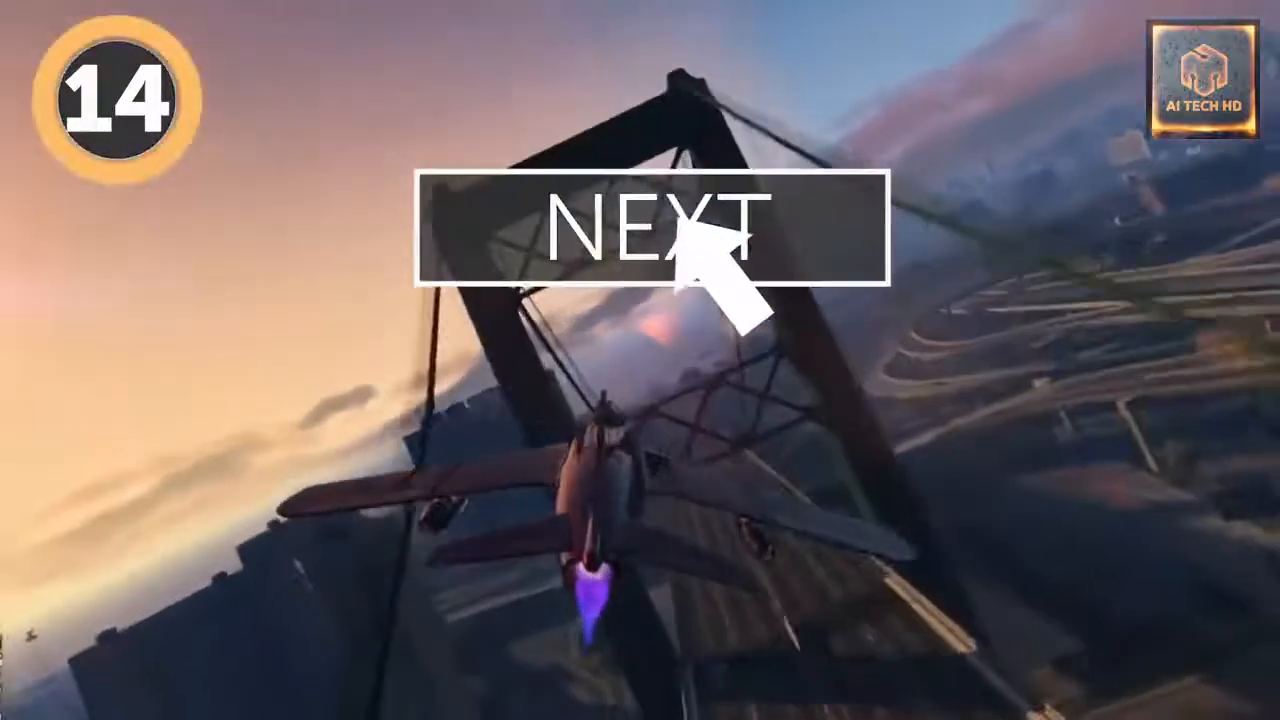
click(650, 223)
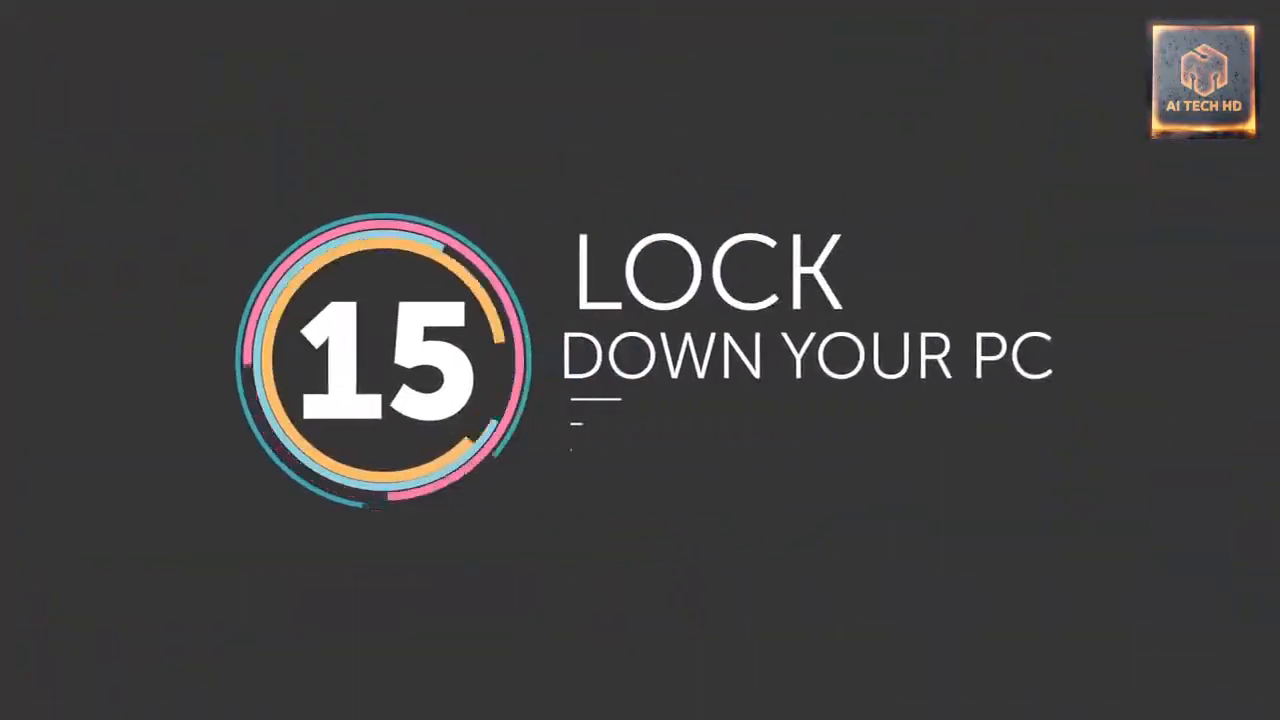